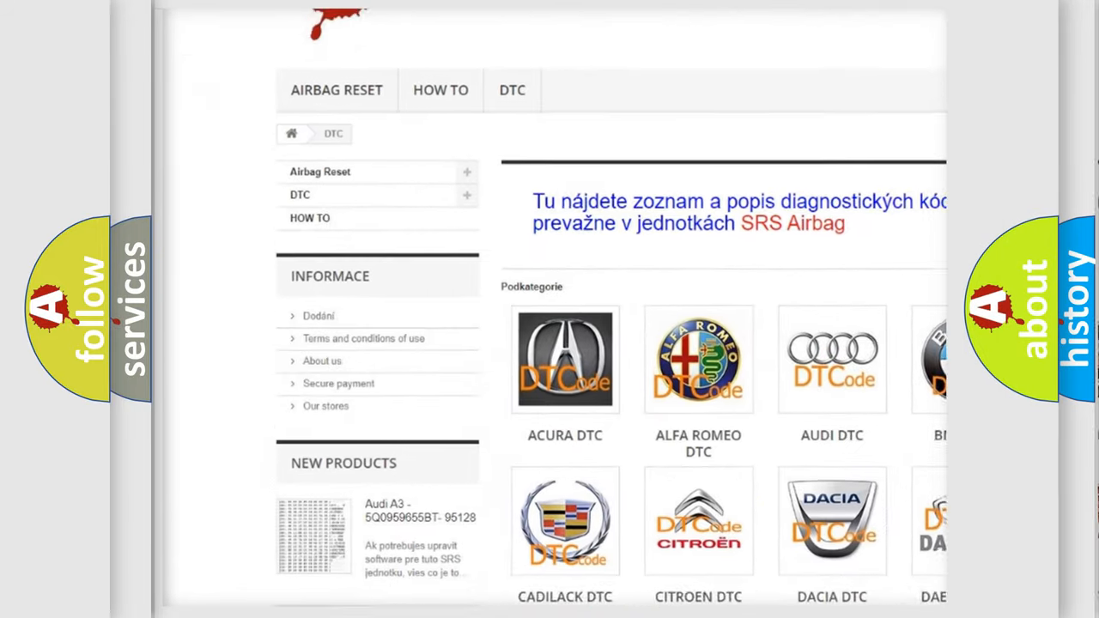
{"action": "scroll", "scroll_direction": "down", "scroll_amount": 3}
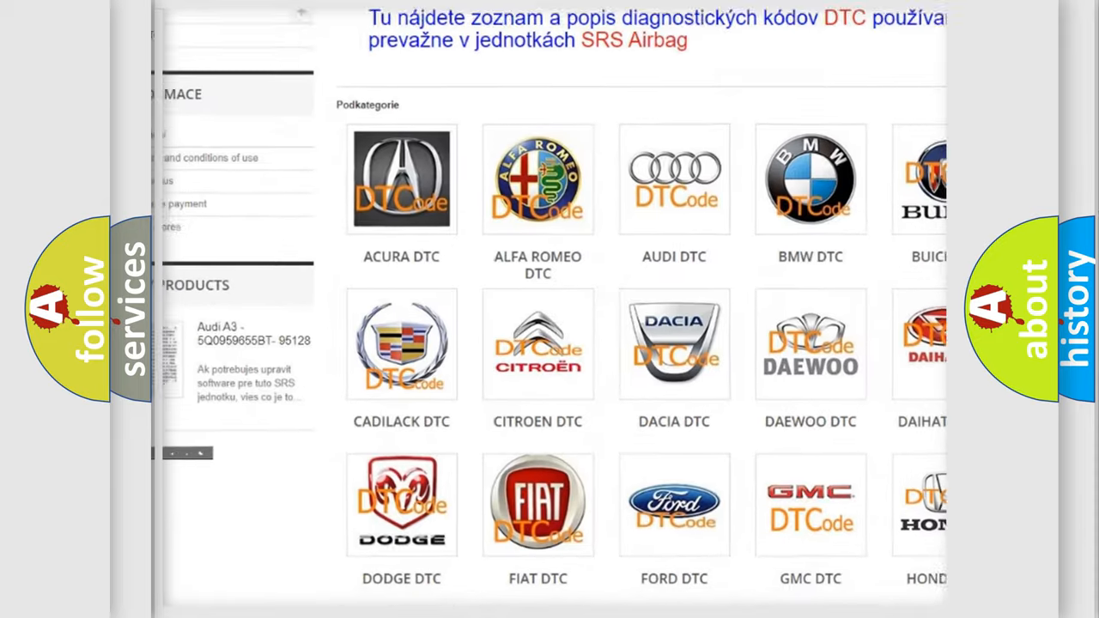
{"action": "scroll", "scroll_direction": "down", "scroll_amount": 3}
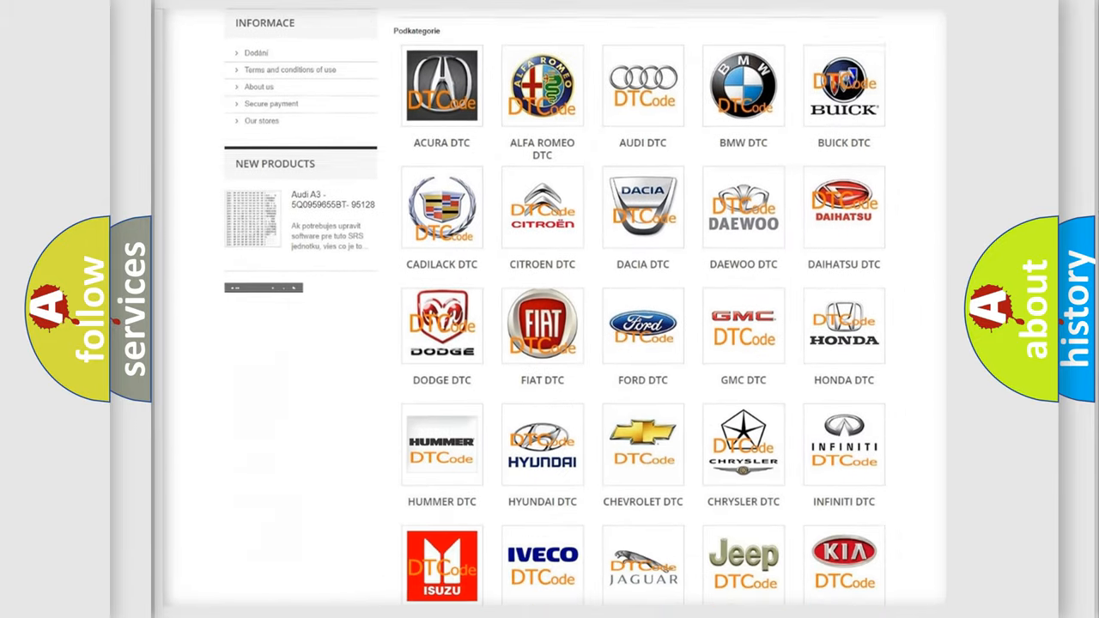
{"action": "scroll", "scroll_direction": "down", "scroll_amount": 3}
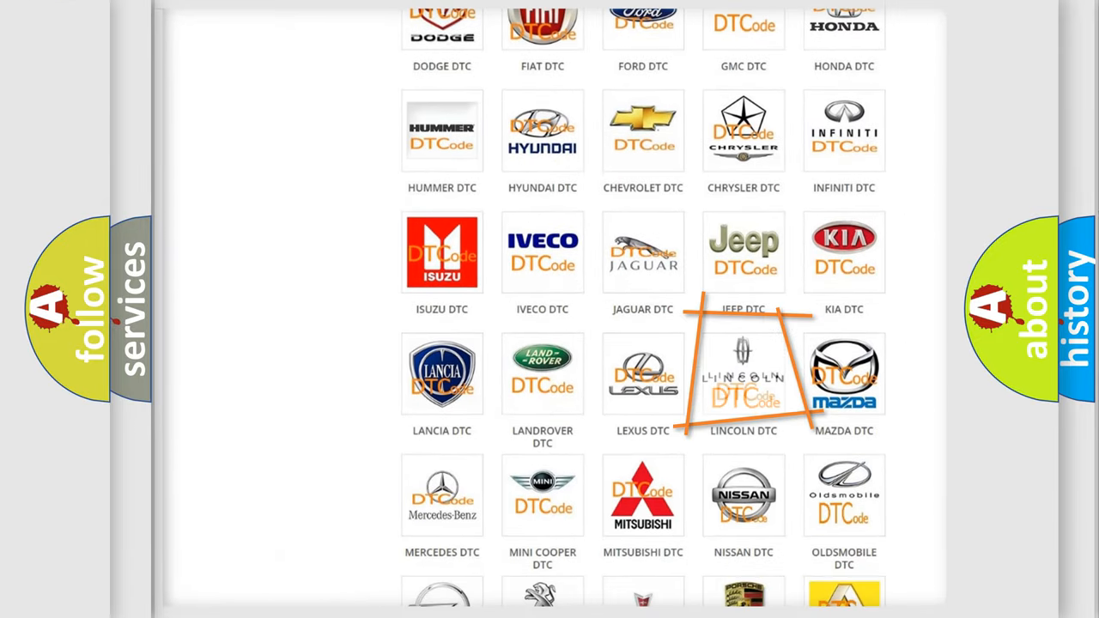